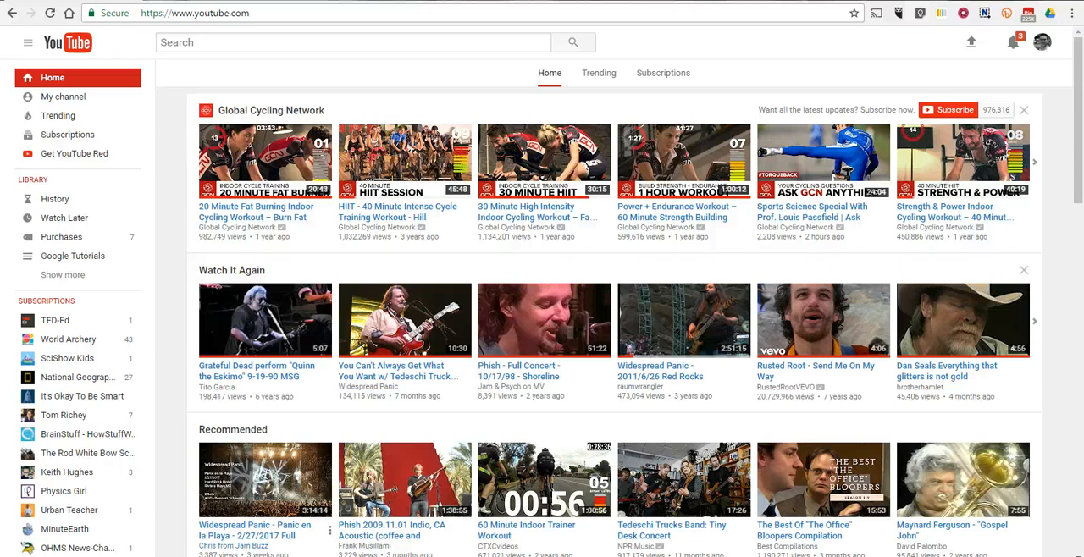
mouse_move(73, 254)
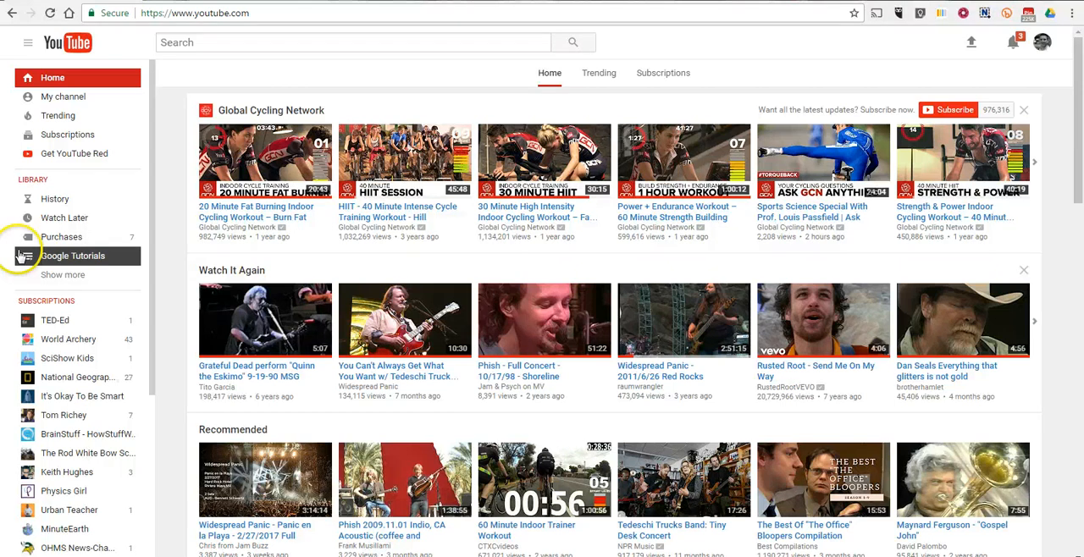
mouse_move(62, 96)
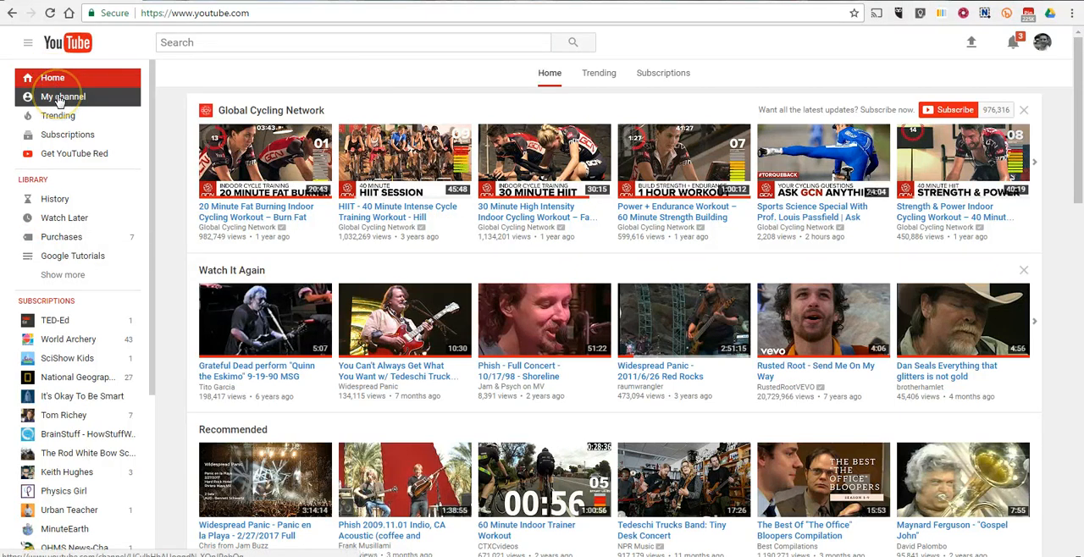
- Reach the Video Manager uploads list via My channel and browse down to older videos
left_click(61, 96)
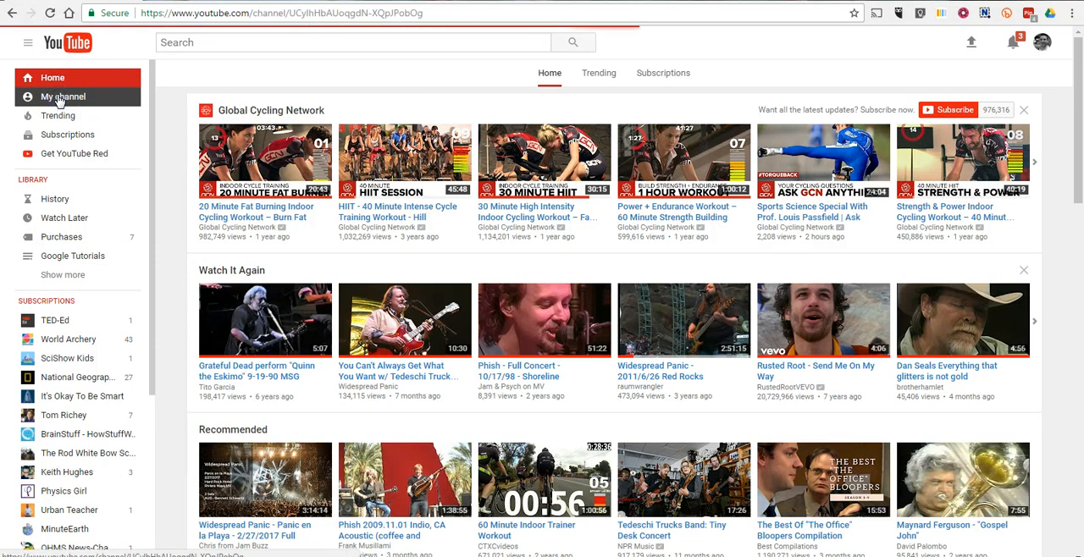
left_click(61, 94)
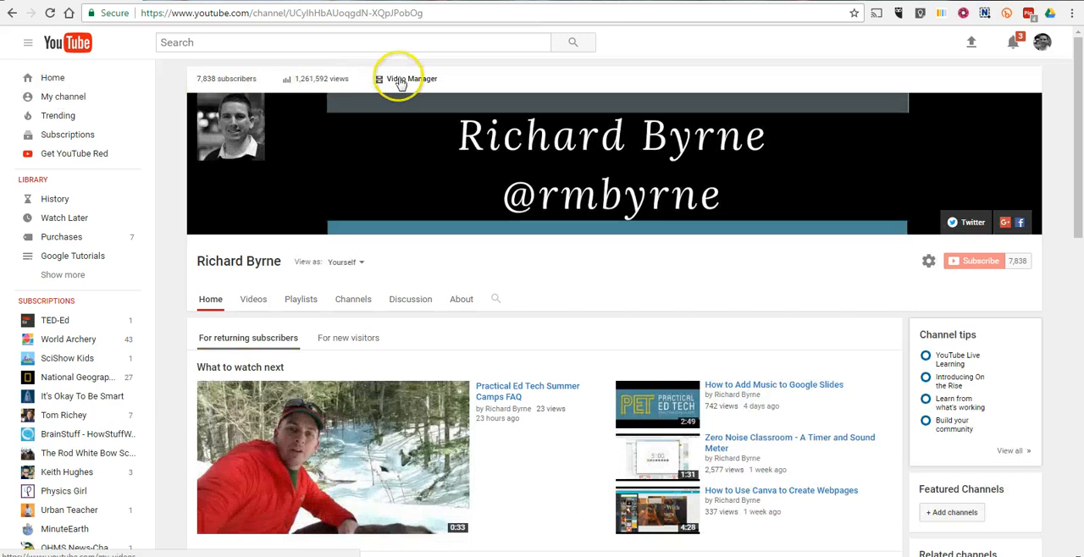
left_click(410, 78)
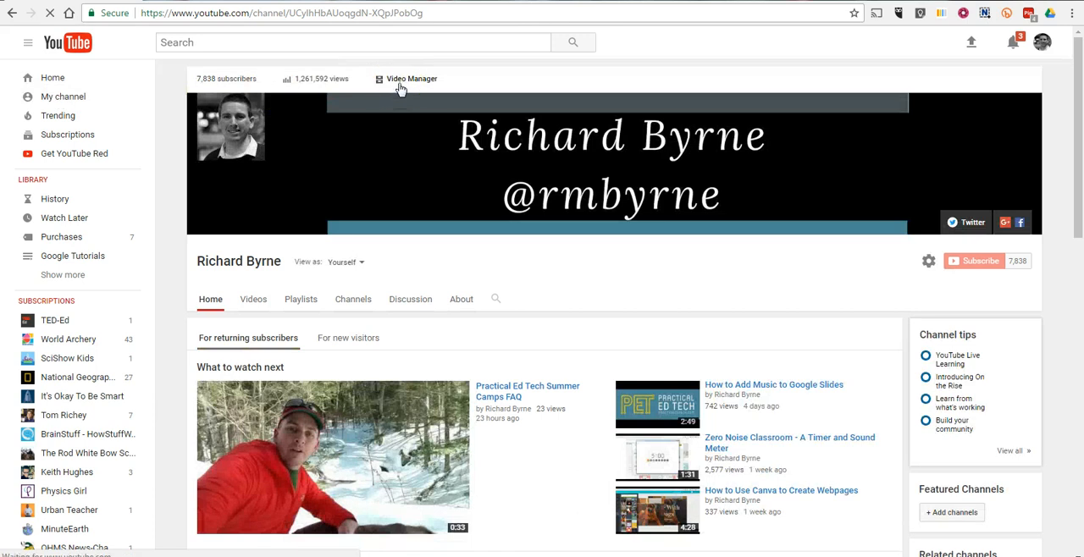
left_click(412, 78)
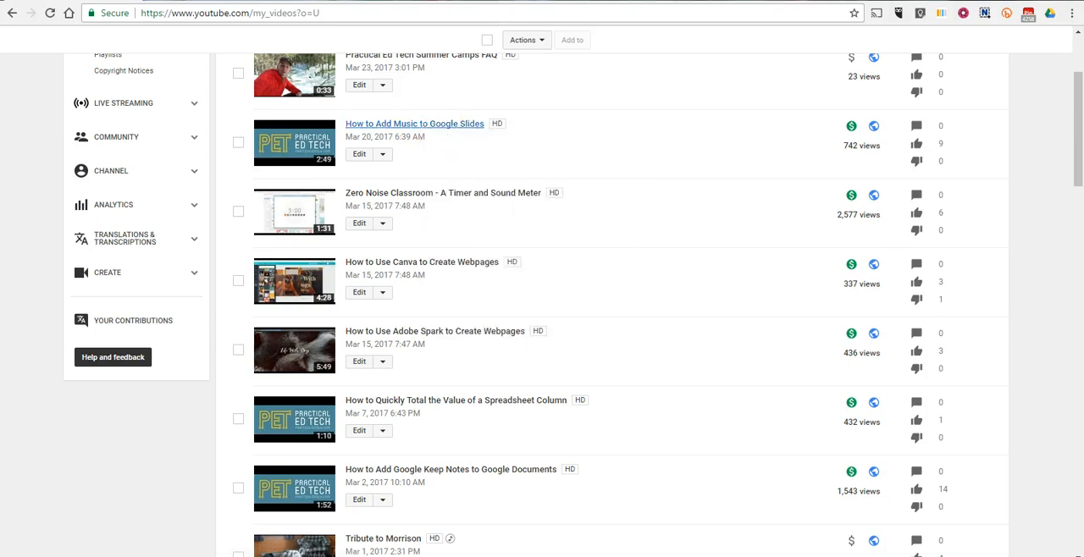
mouse_move(390, 124)
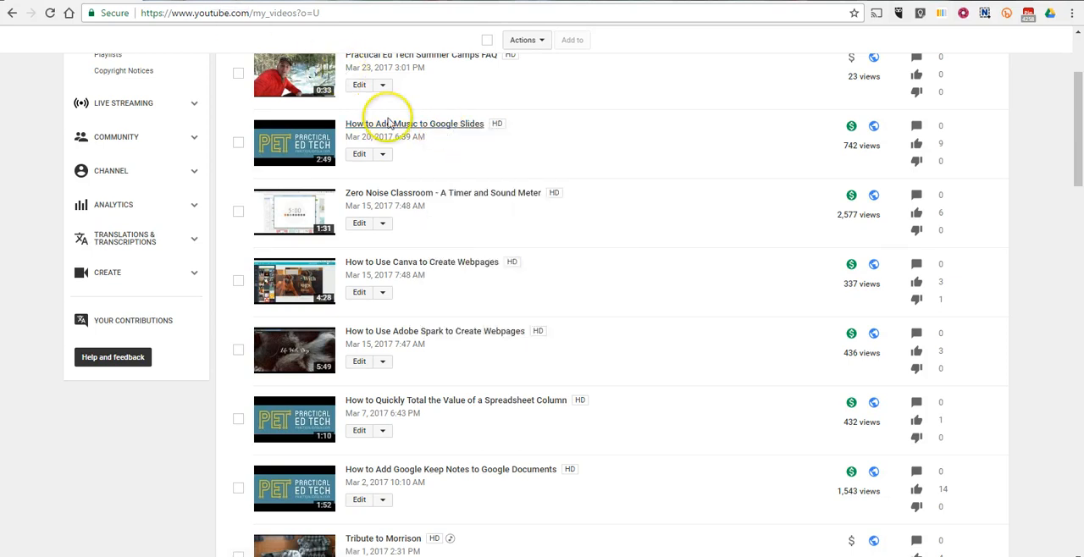
scroll("down", 3)
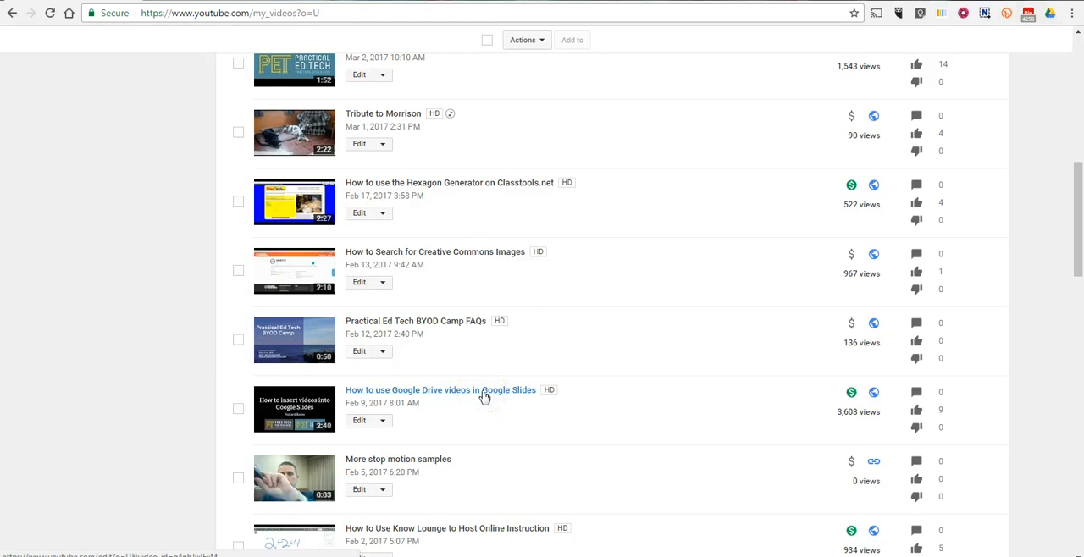
- Edit the 'How to use Google Drive videos in Google Slides' video in its End screen & Annotations view
left_click(440, 390)
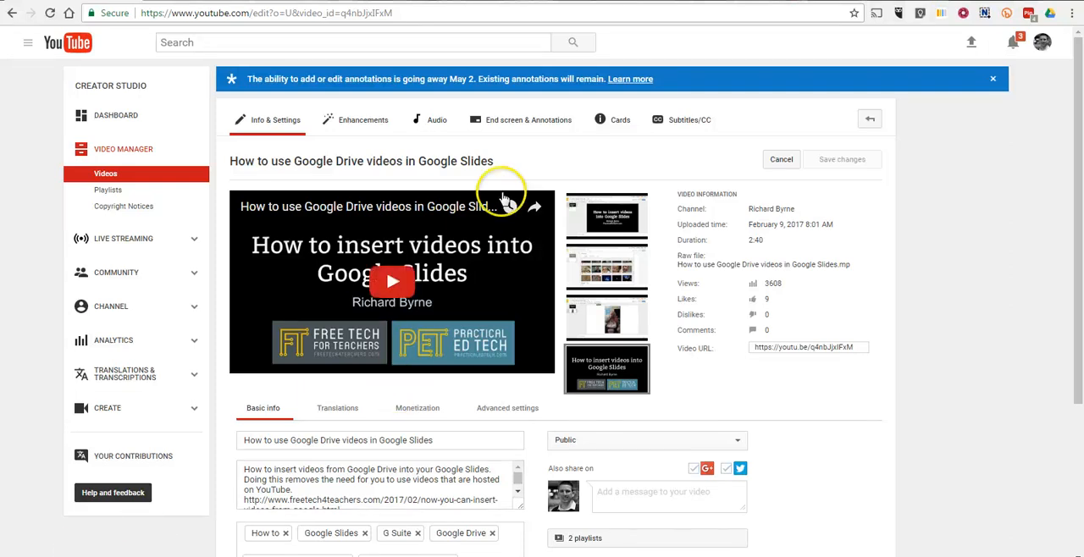
left_click(521, 118)
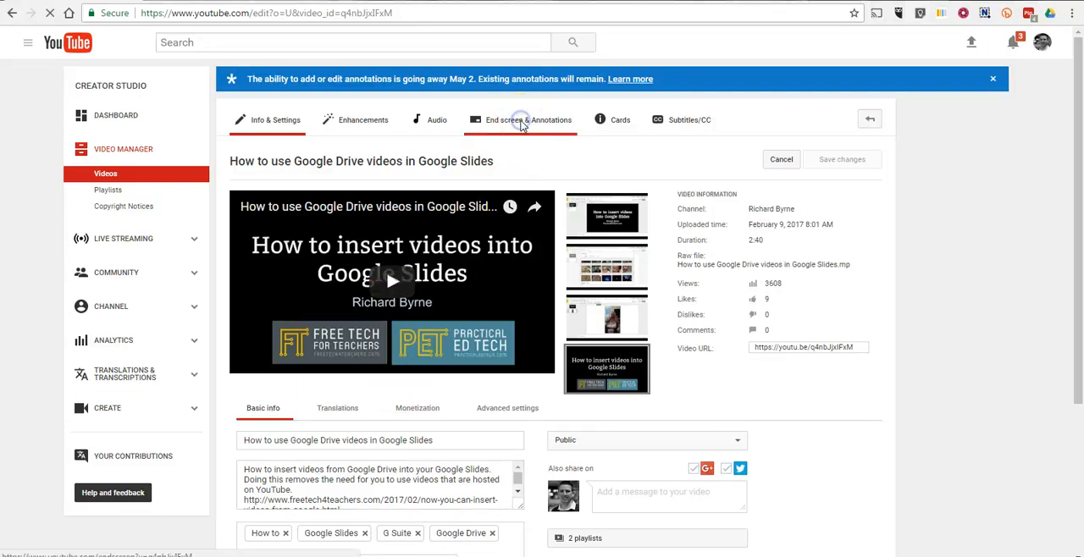
left_click(528, 118)
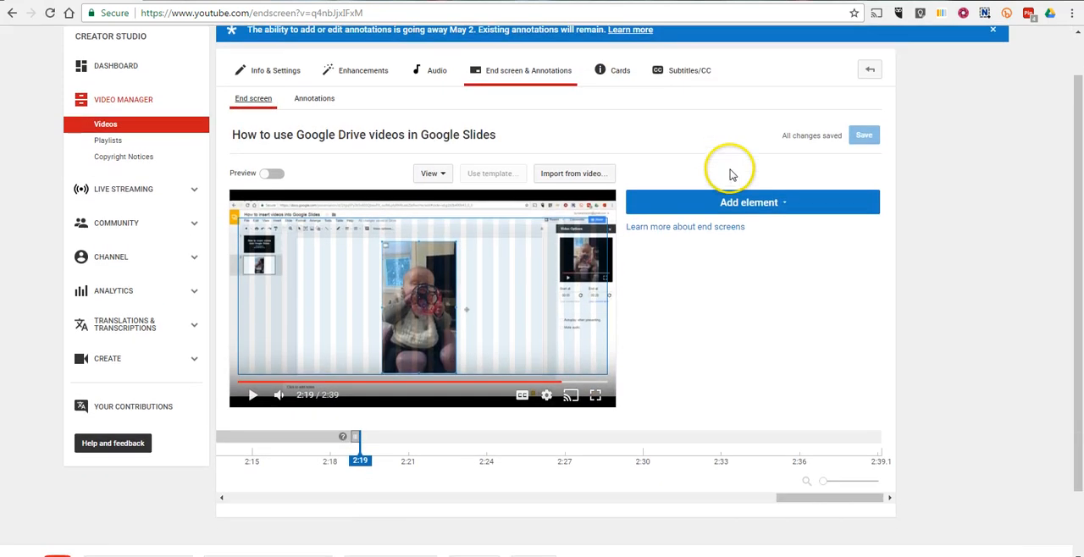
- Create a Video or Playlist end screen element linking the 'How to Add Music to Google Slides' video
left_click(748, 204)
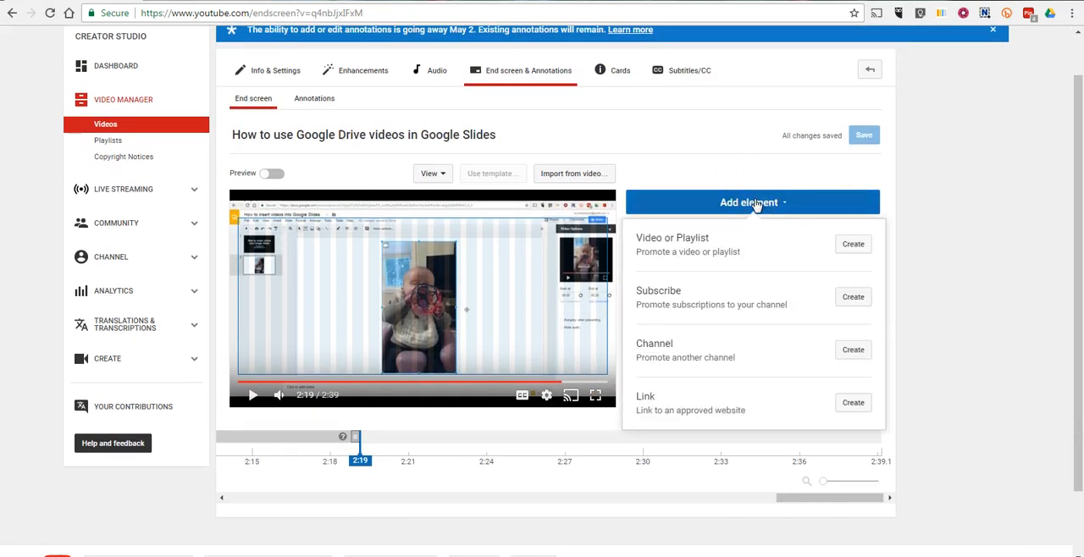
mouse_move(853, 244)
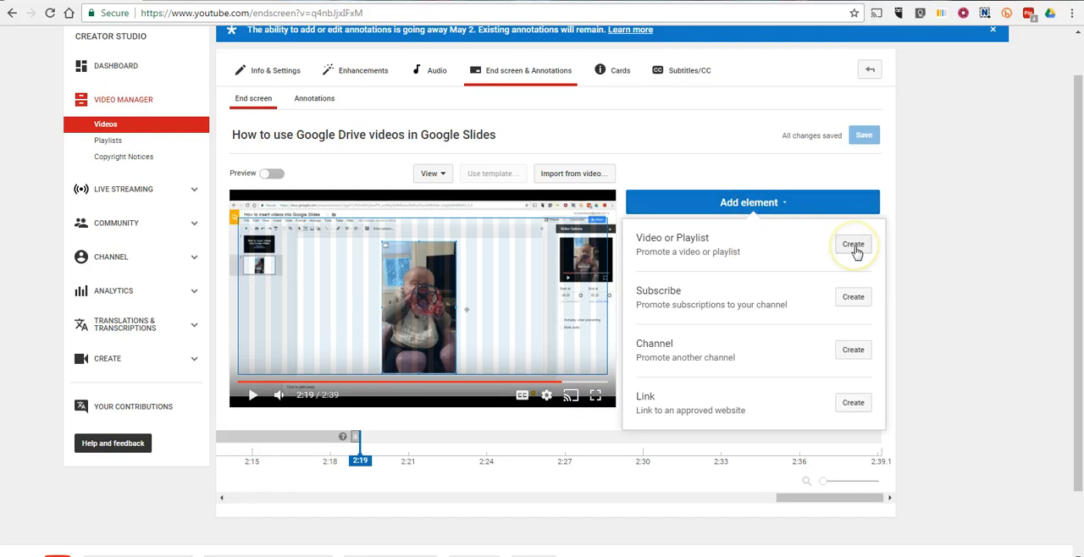
left_click(853, 244)
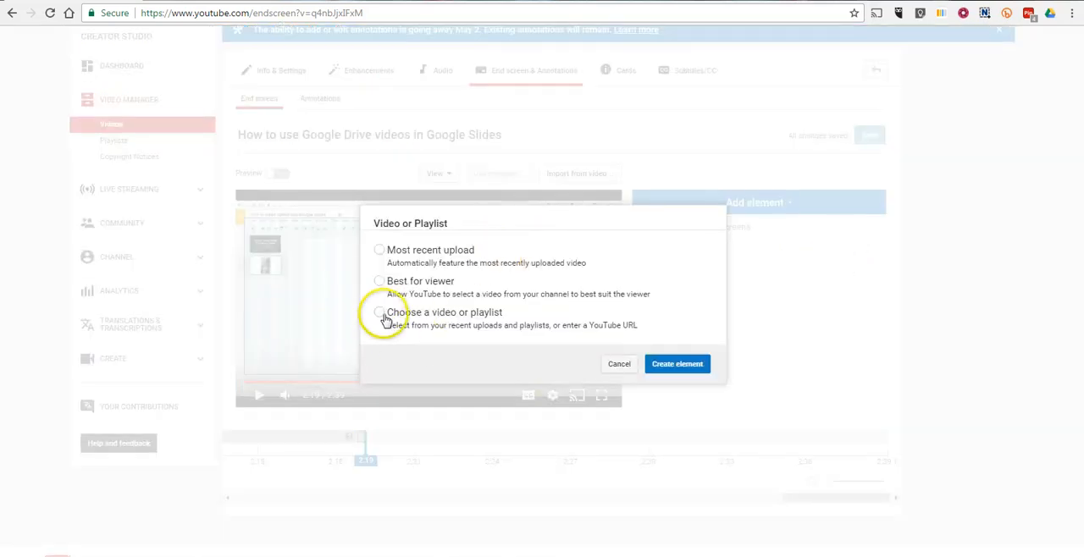
left_click(379, 312)
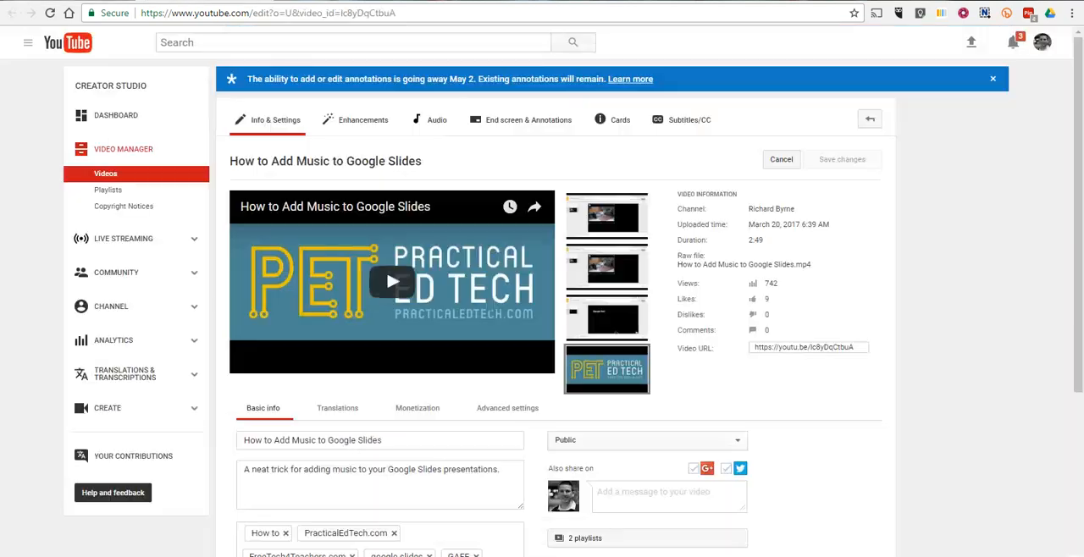
mouse_move(528, 151)
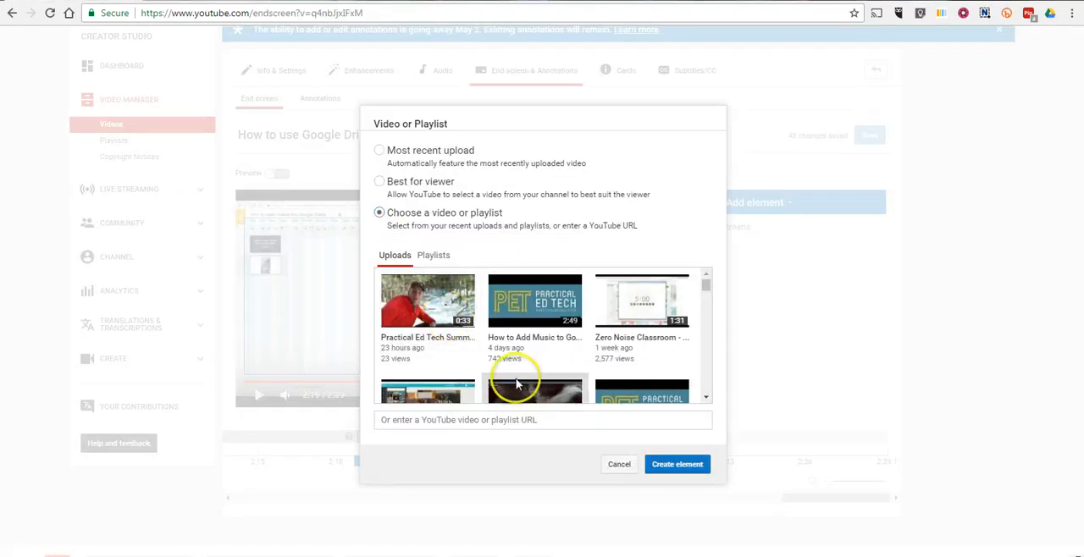
left_click(542, 420)
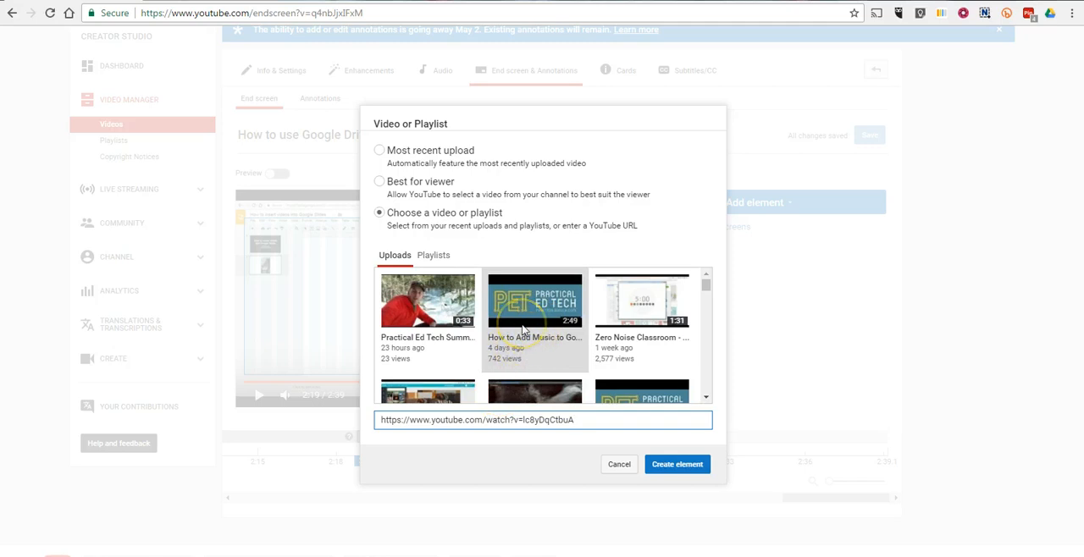
mouse_move(677, 464)
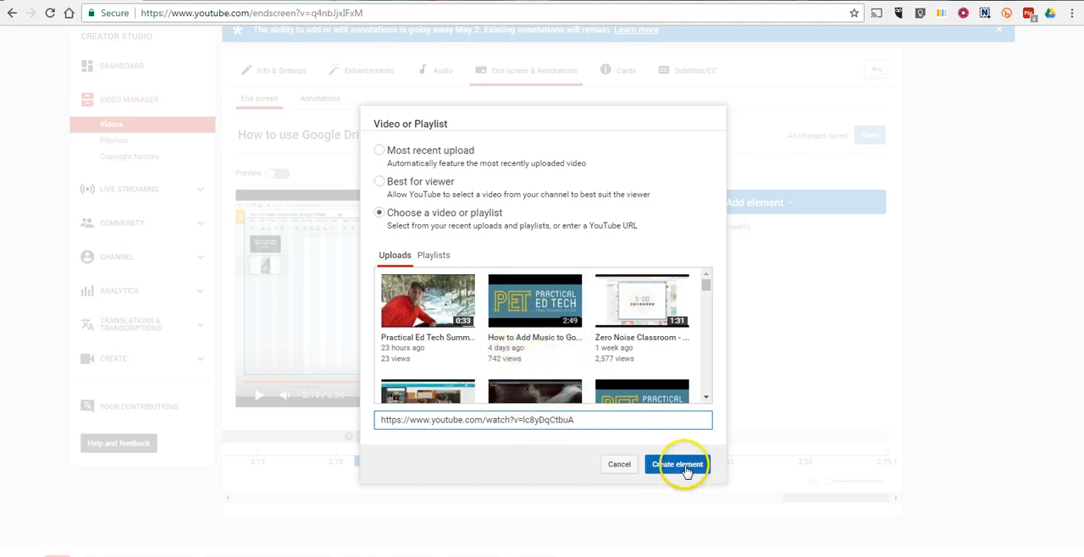
left_click(678, 464)
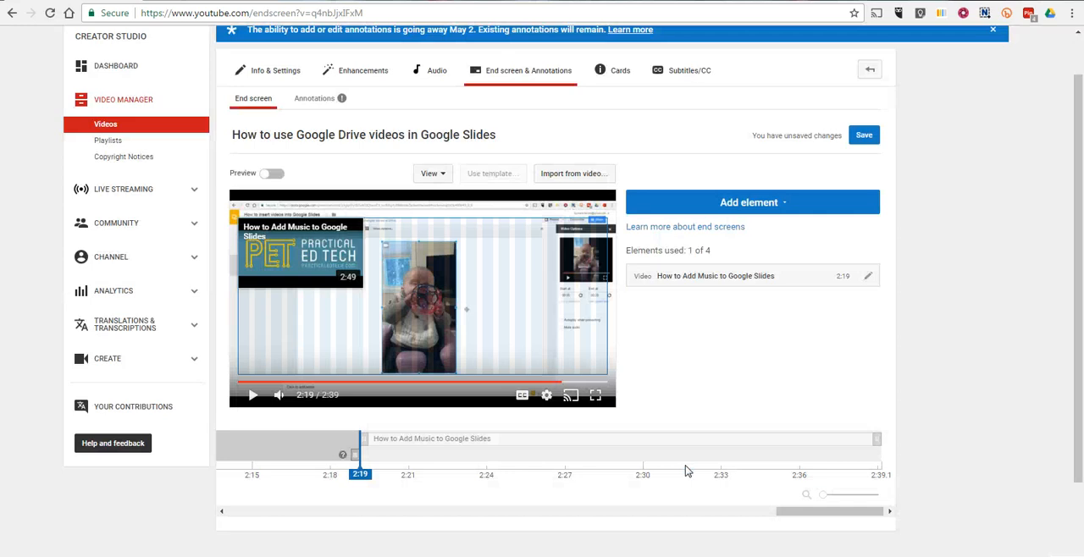
mouse_move(397, 463)
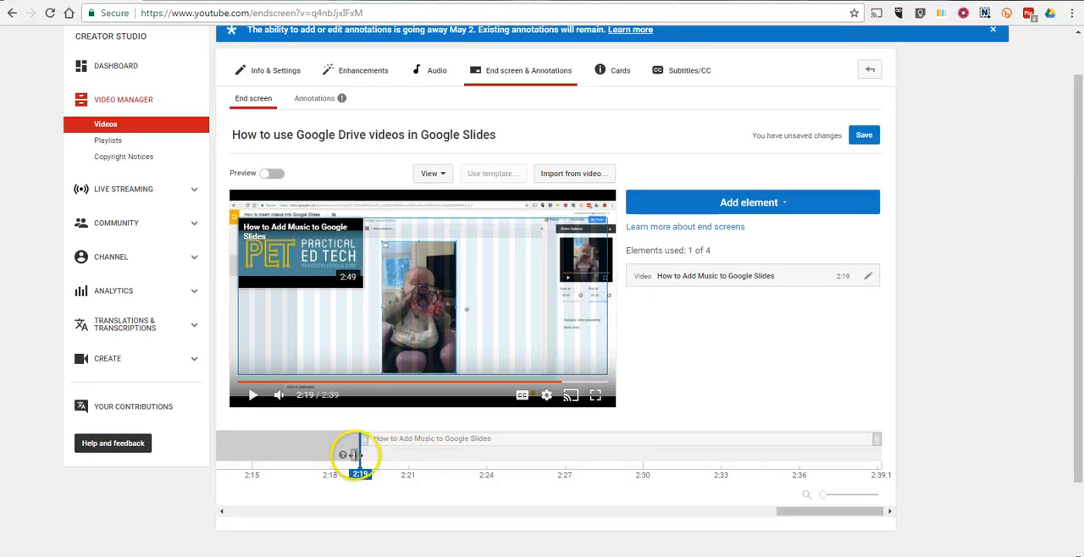
- Stretch the element on the timeline from about 2:19 to the end, then preview near 2:35
left_click_drag(359, 454, 356, 454)
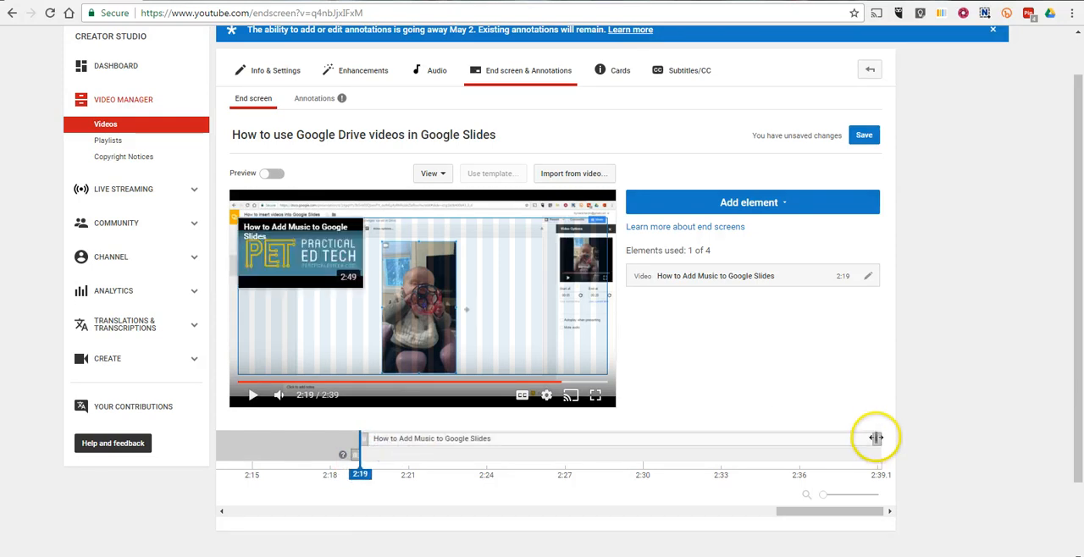
left_click_drag(877, 437, 703, 441)
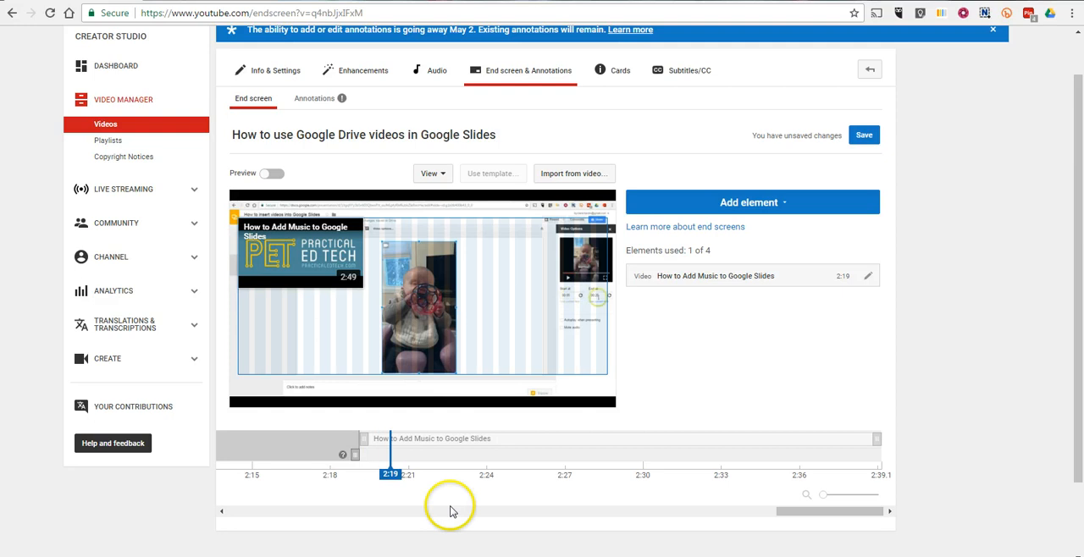
left_click(440, 474)
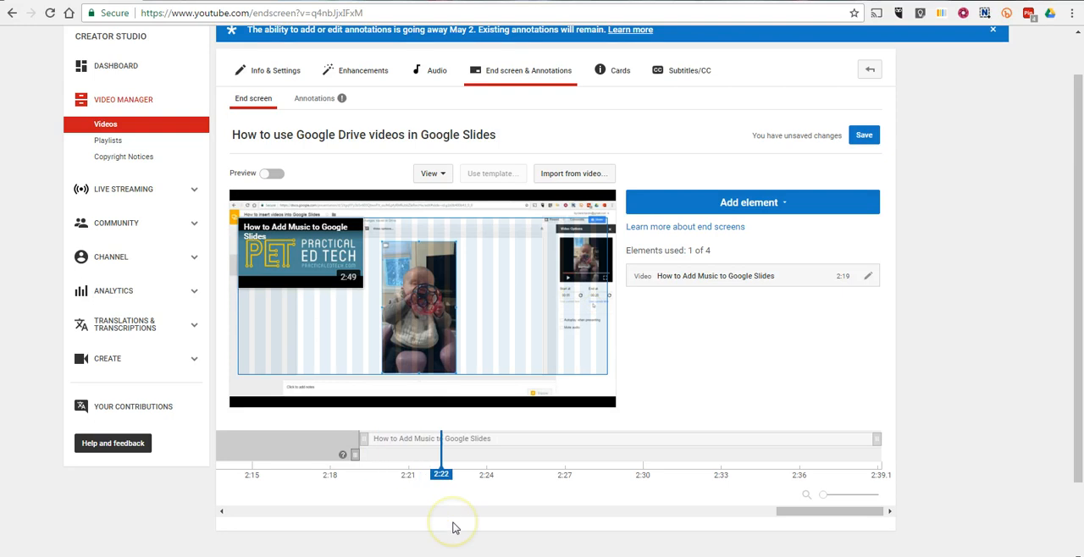
left_click_drag(440, 474, 494, 474)
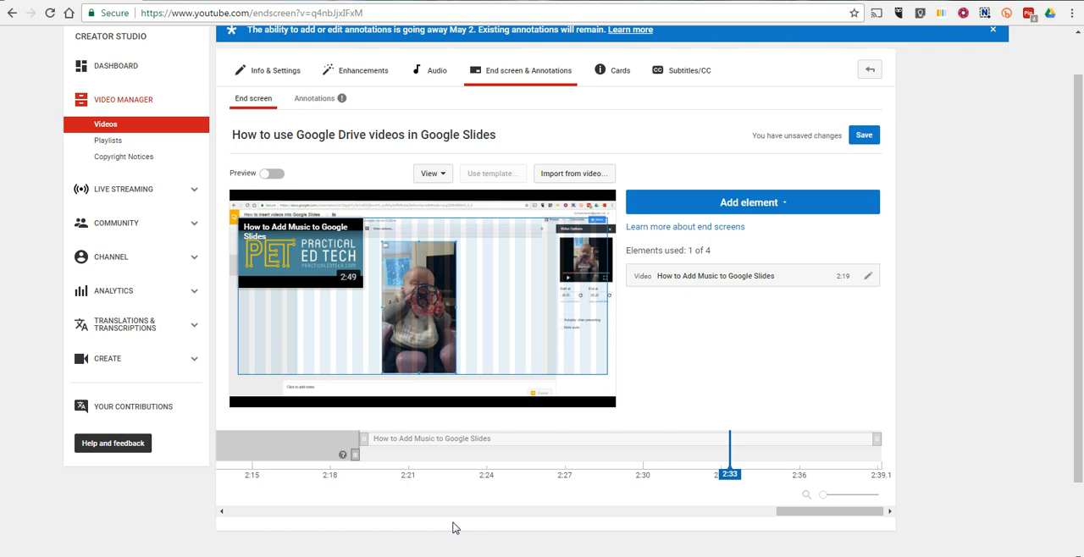
left_click_drag(730, 451, 779, 450)
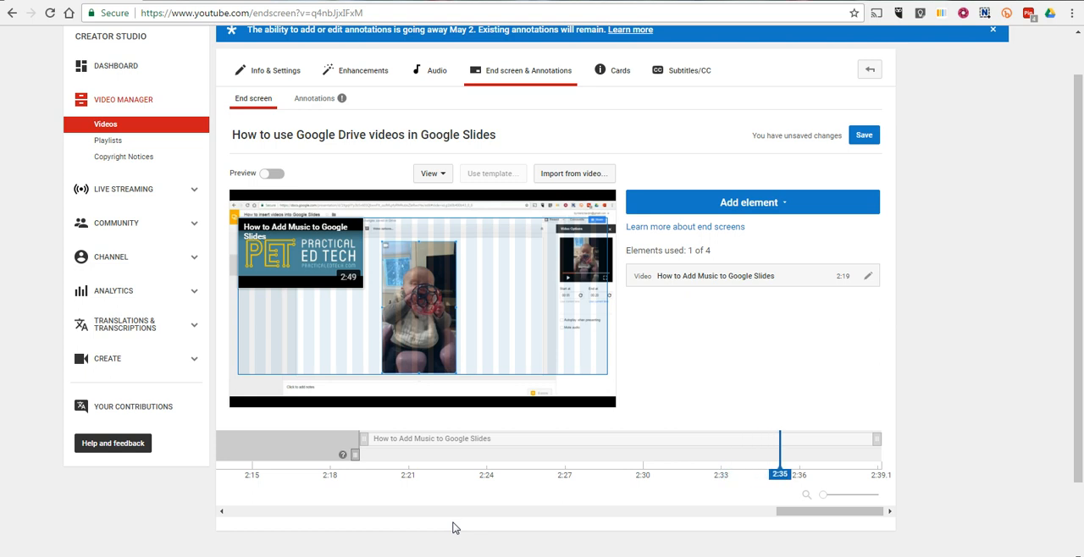